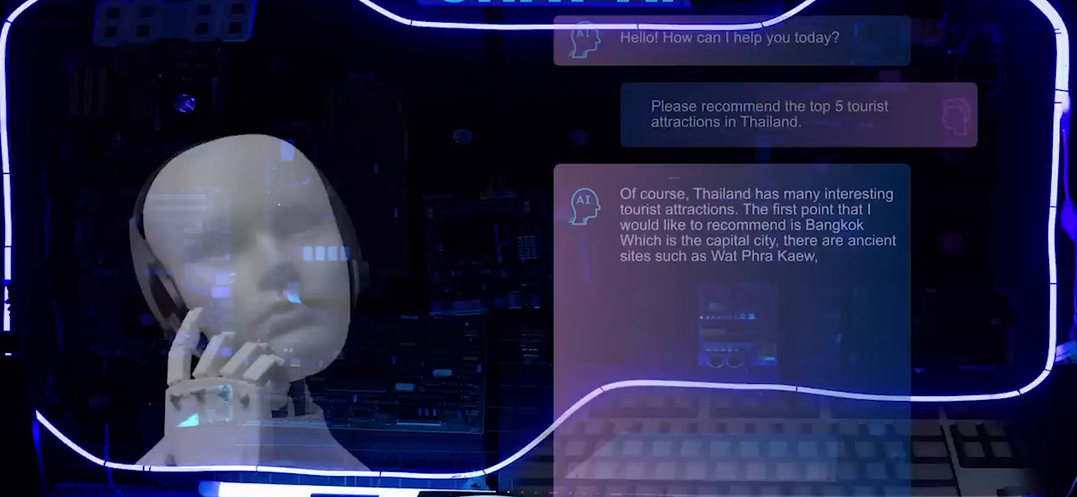
{"action": "scroll", "scroll_direction": "up", "scroll_amount": 3}
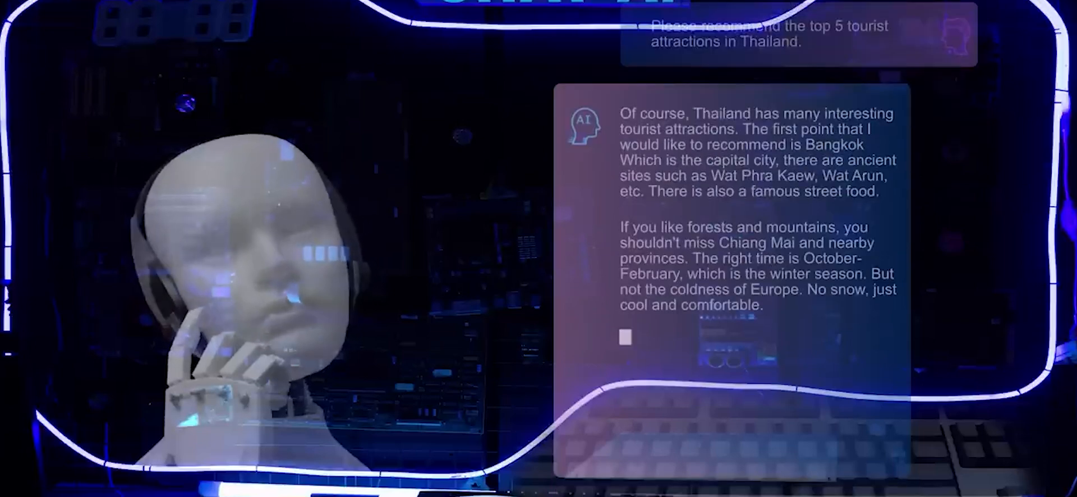